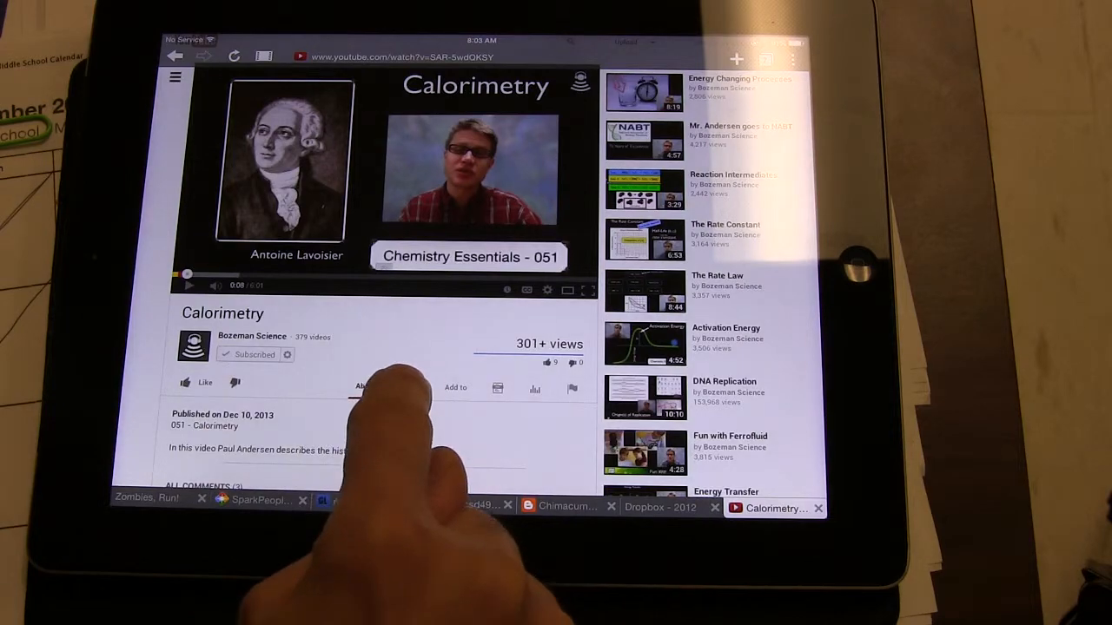
Switch the Calorimetry video's share panel from the link to its Embed code
{"action": "left_click", "coordinate": [391, 386]}
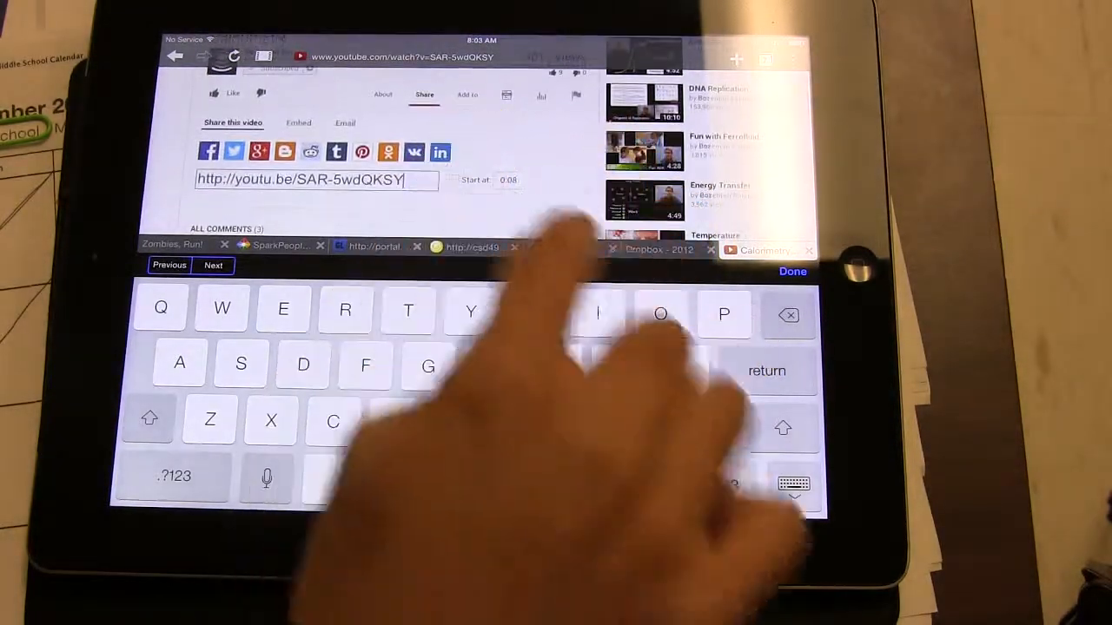
{"action": "left_click", "coordinate": [791, 271]}
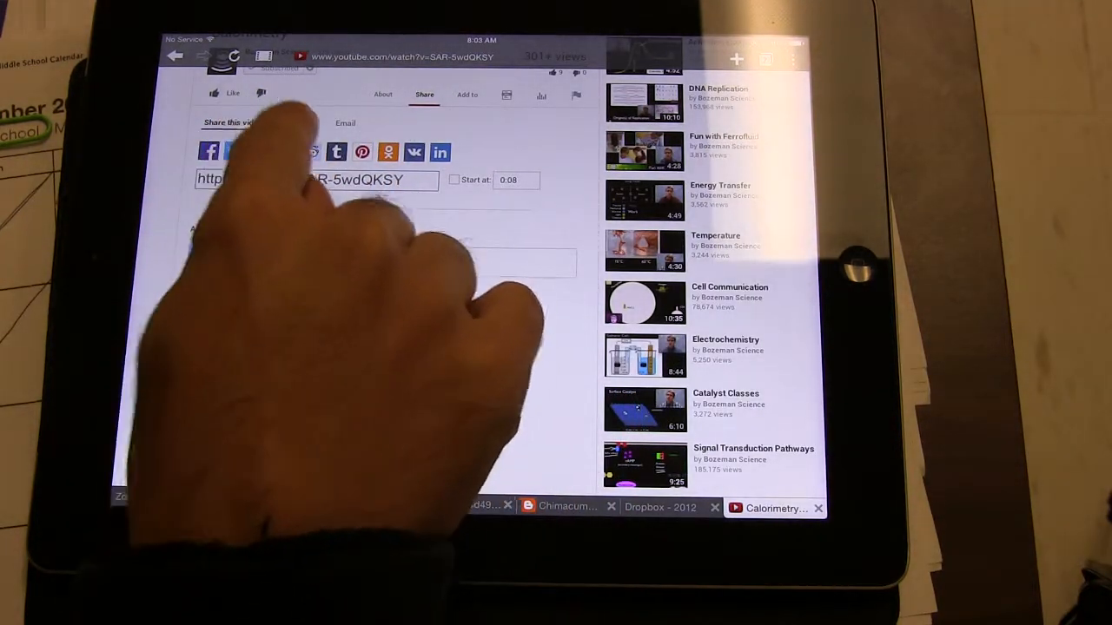
{"action": "left_click", "coordinate": [317, 180]}
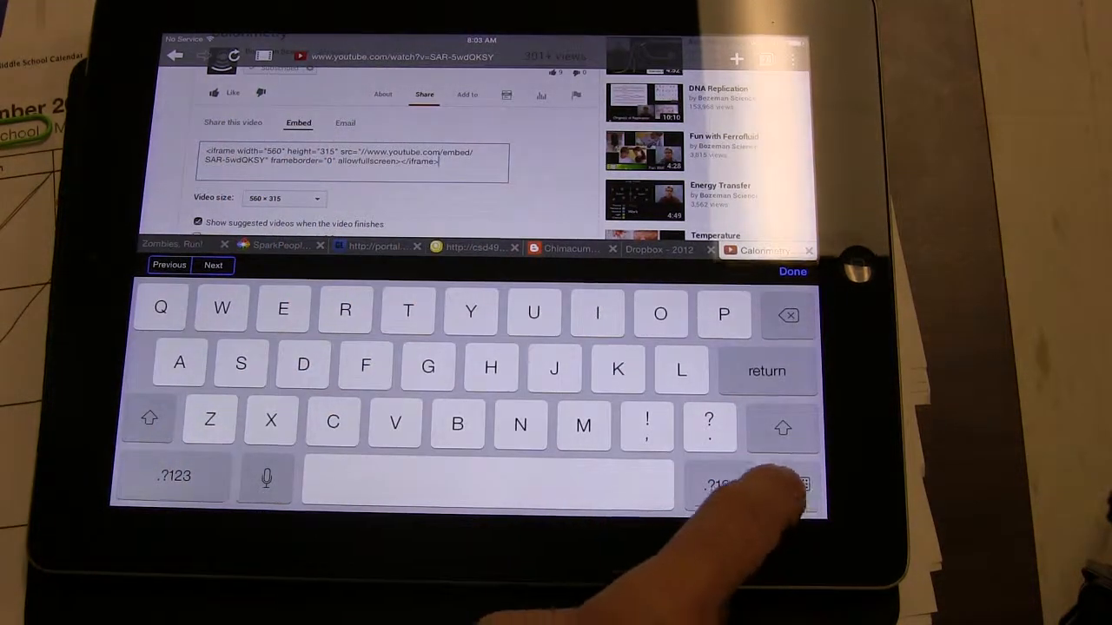
{"action": "left_click", "coordinate": [792, 271]}
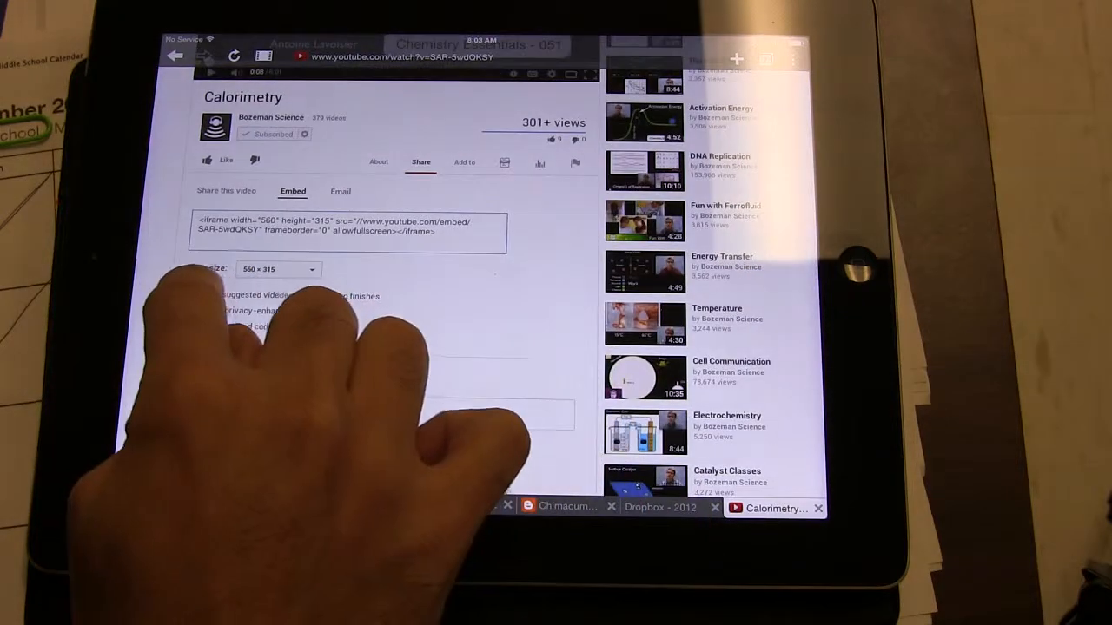
Pick 560 × 315 from the embedded player size dropdown
{"action": "left_click", "coordinate": [191, 310]}
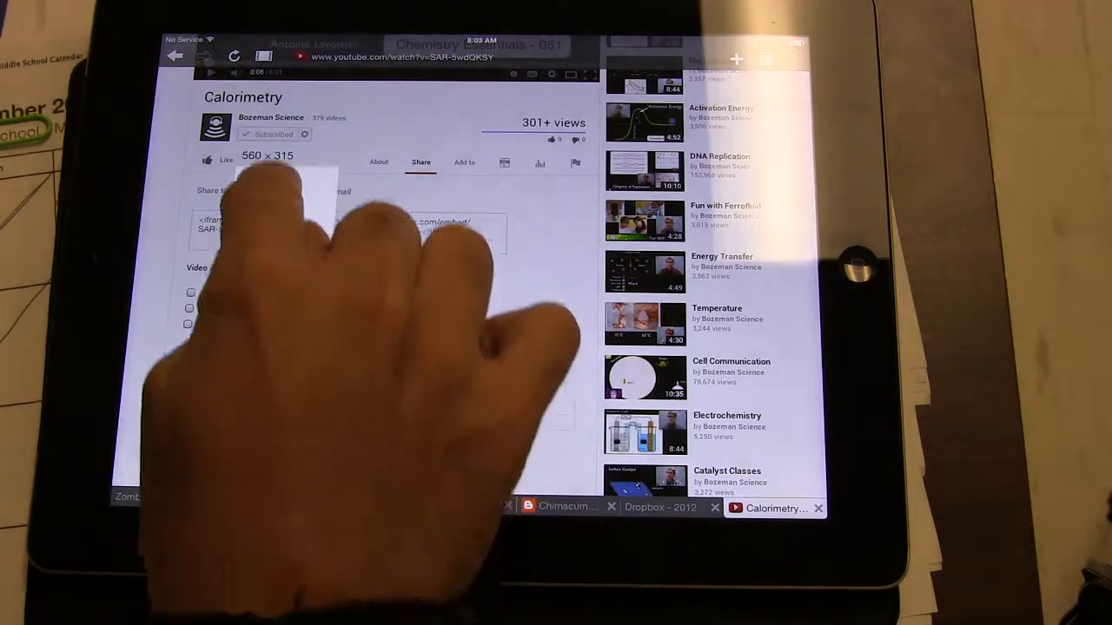
{"action": "left_click", "coordinate": [267, 155]}
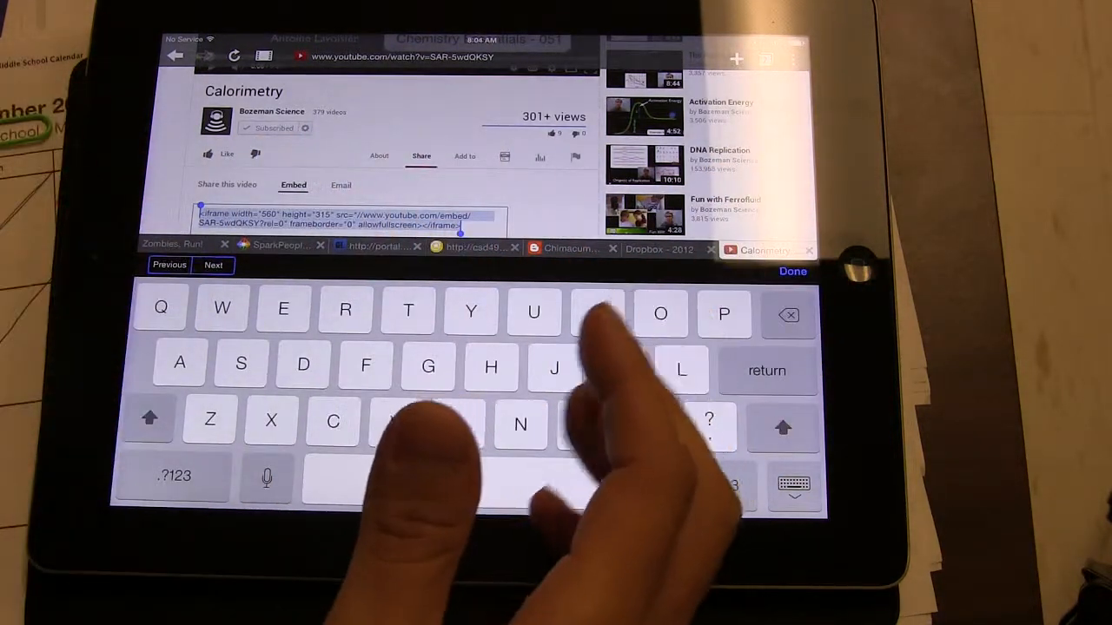
Copy the selected 560 × 315 iframe embed code
{"action": "left_click", "coordinate": [792, 271]}
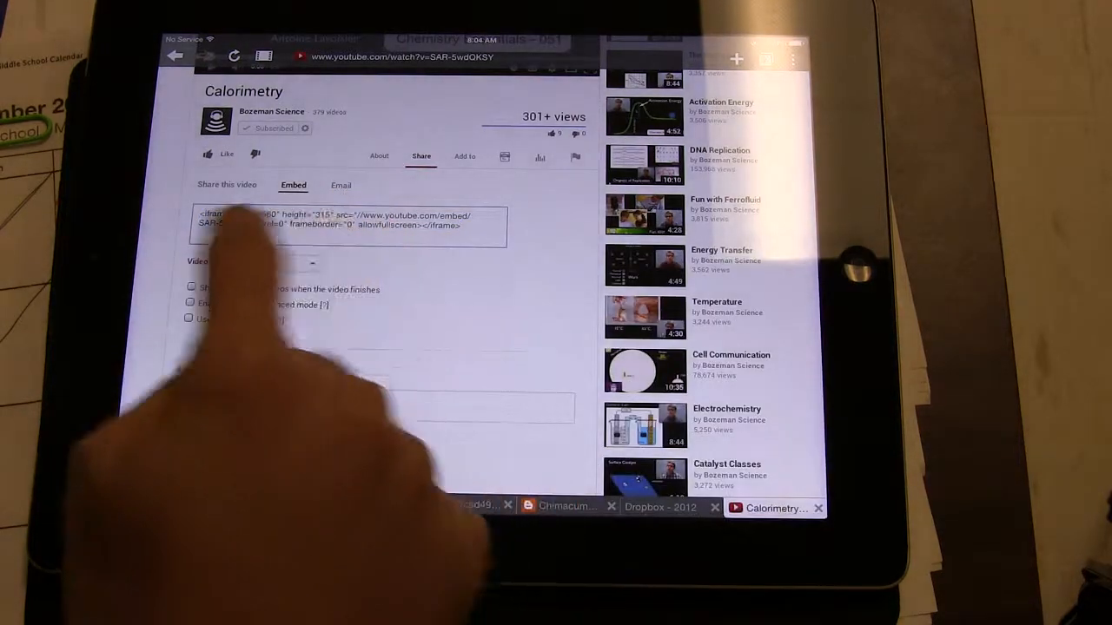